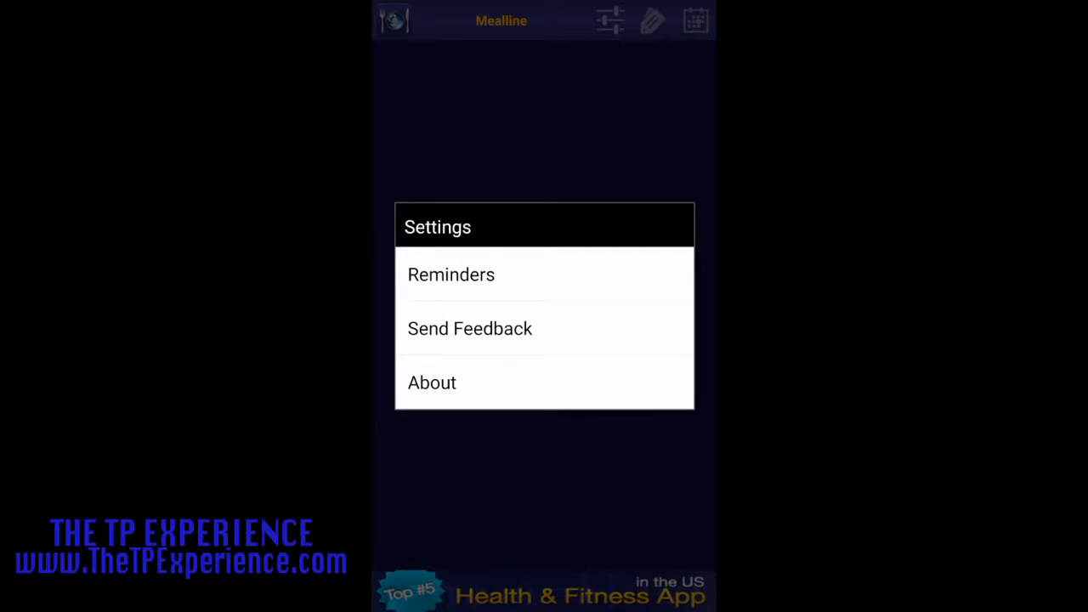
Step: Choose Reminders from the Mealline settings list
click(452, 275)
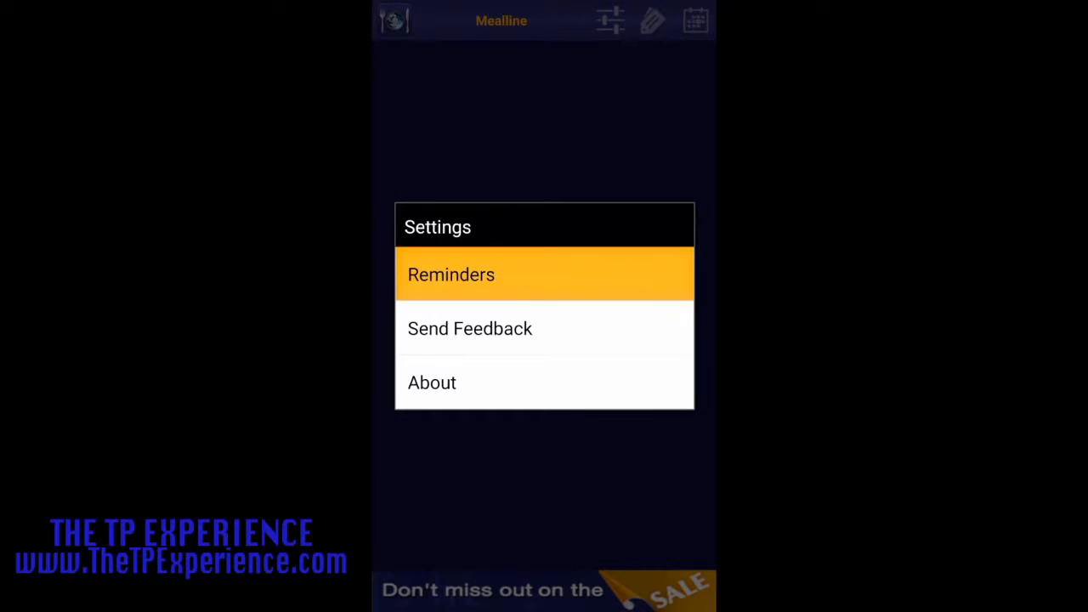
Step: Set reminder hours: breakfast 6, lunch 9, 2nd lunch 12, dinner 7
click(451, 274)
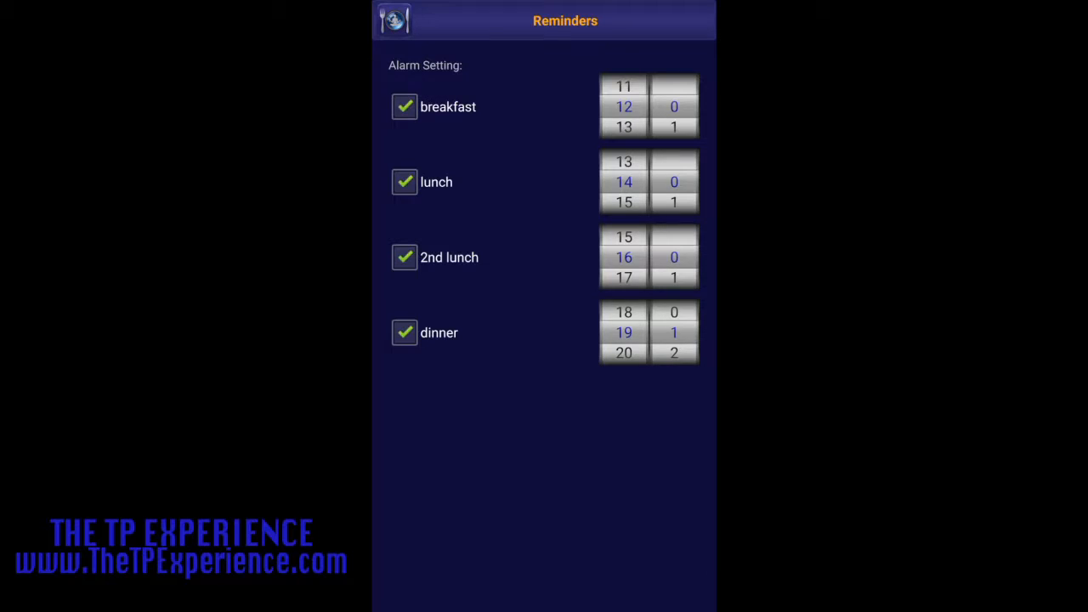
scroll(down, 3)
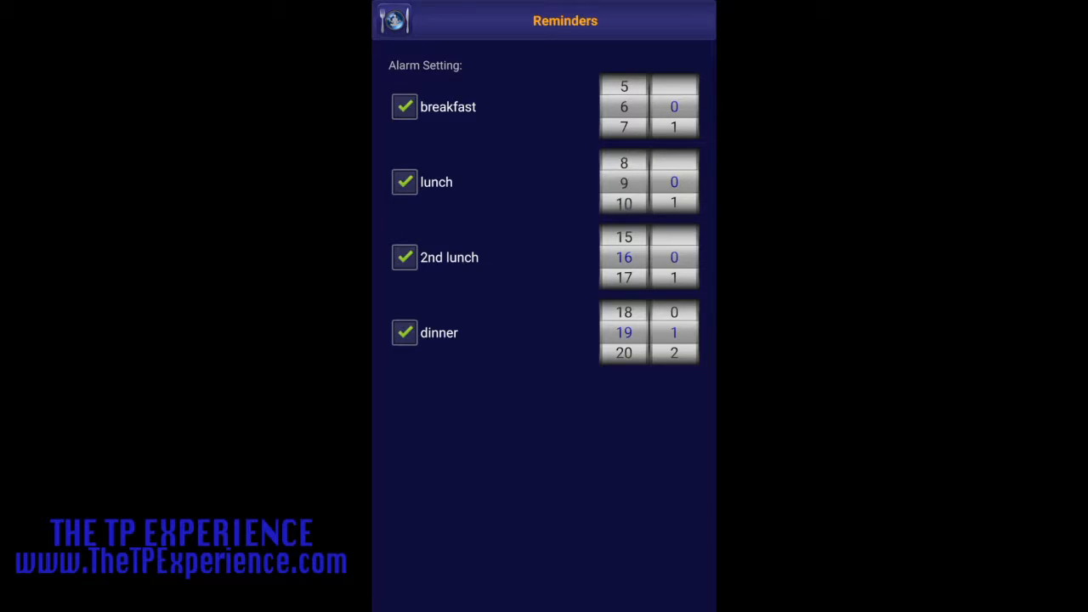
scroll(down, 3)
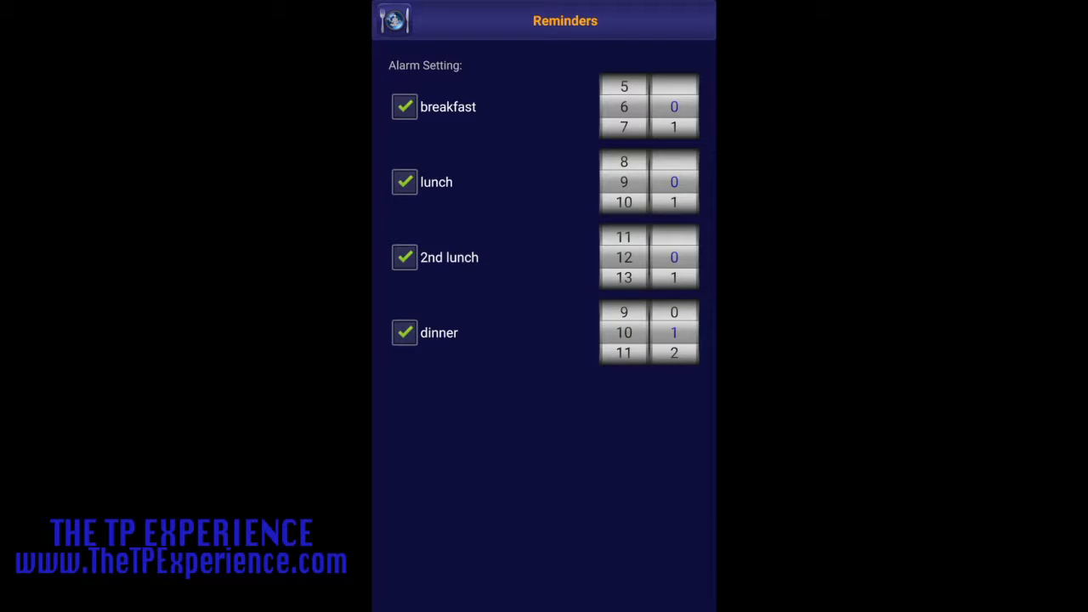
scroll(down, 3)
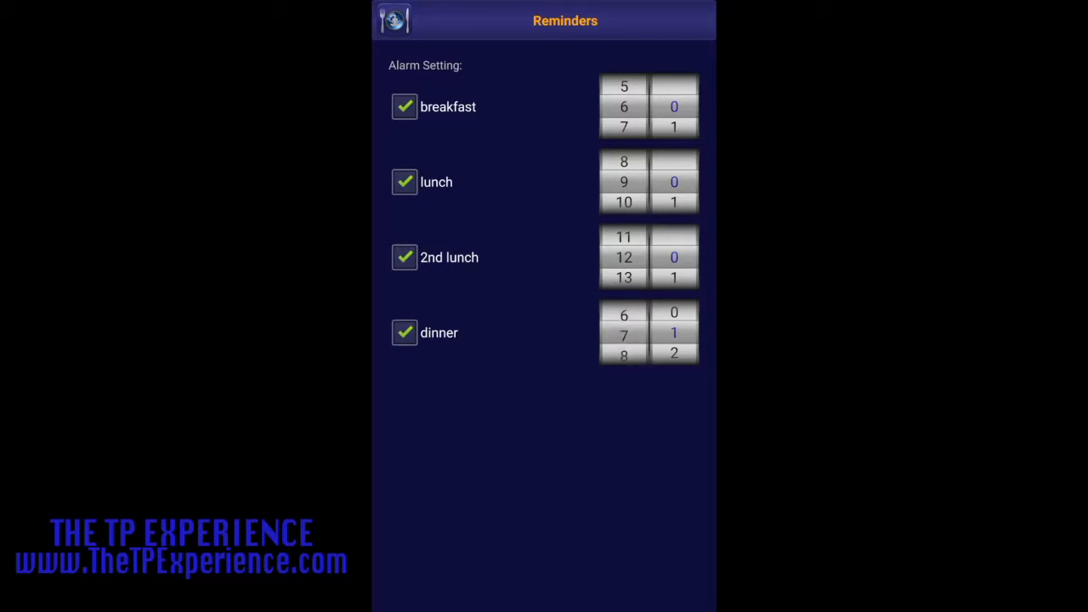
scroll(down, 3)
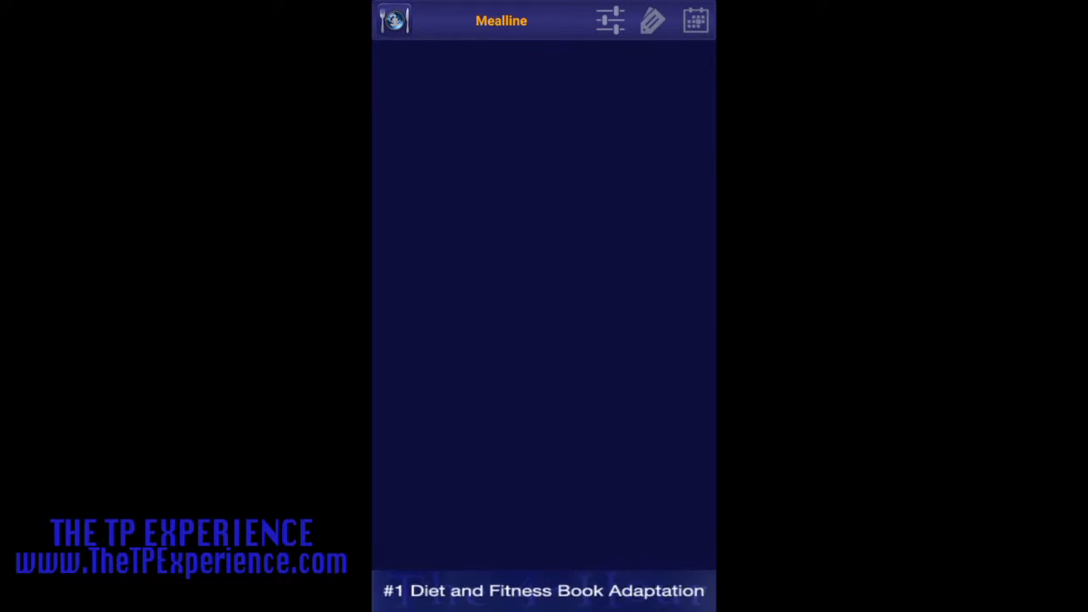
Step: Untick dinner in the Show only meal filter and confirm
click(611, 21)
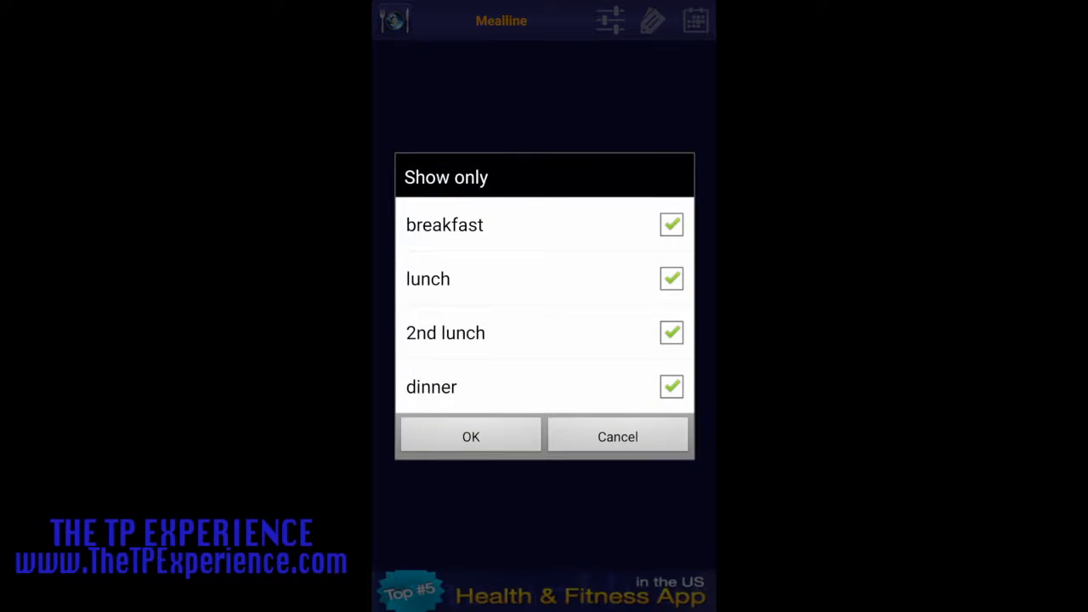
click(670, 386)
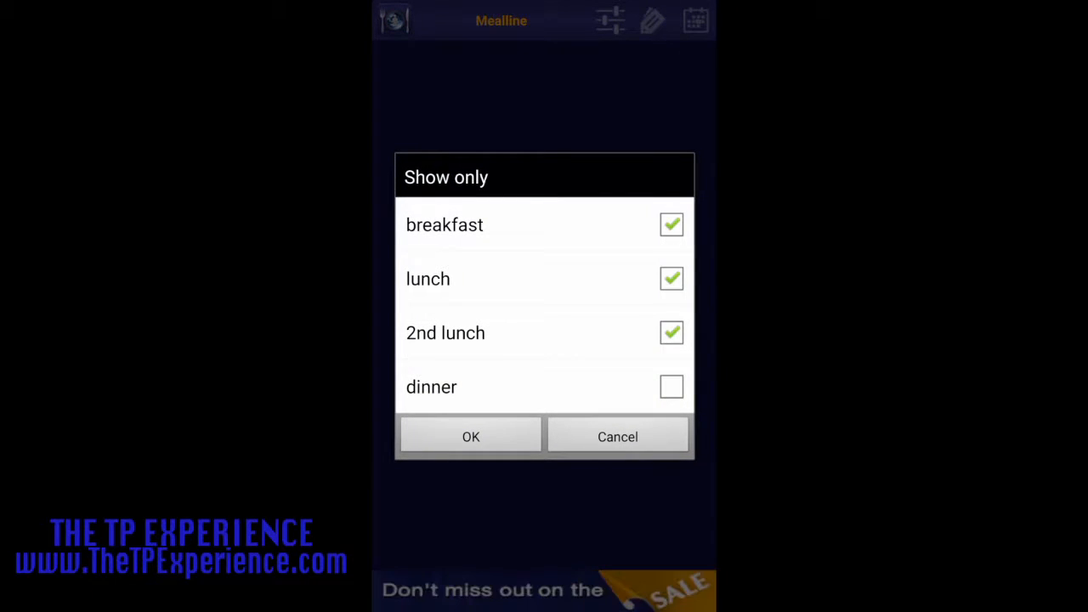
click(471, 436)
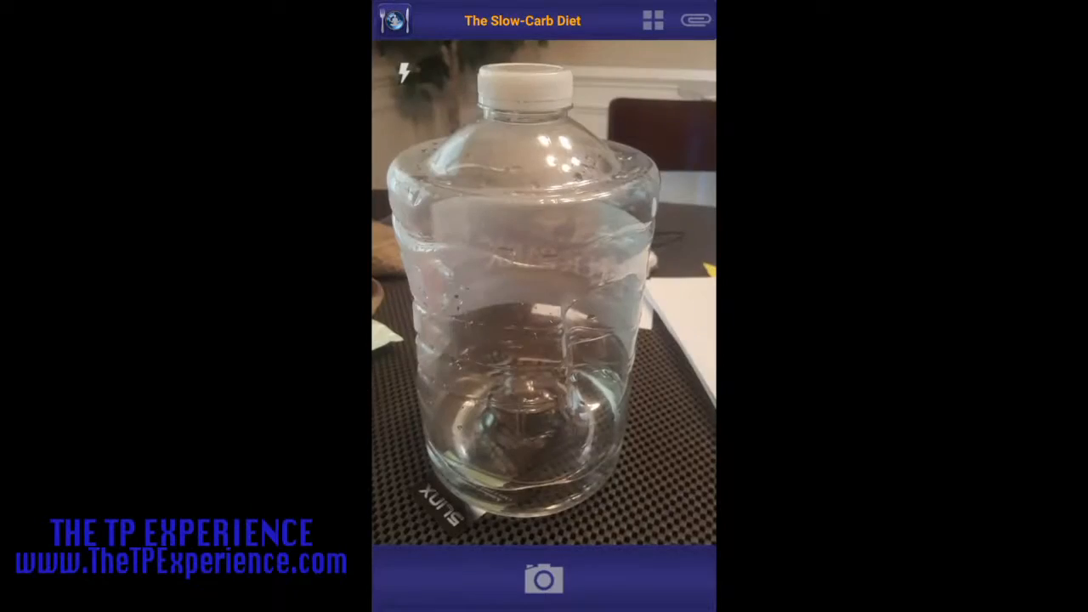
Step: Take a photo of the water bottle for a new meal entry
click(544, 579)
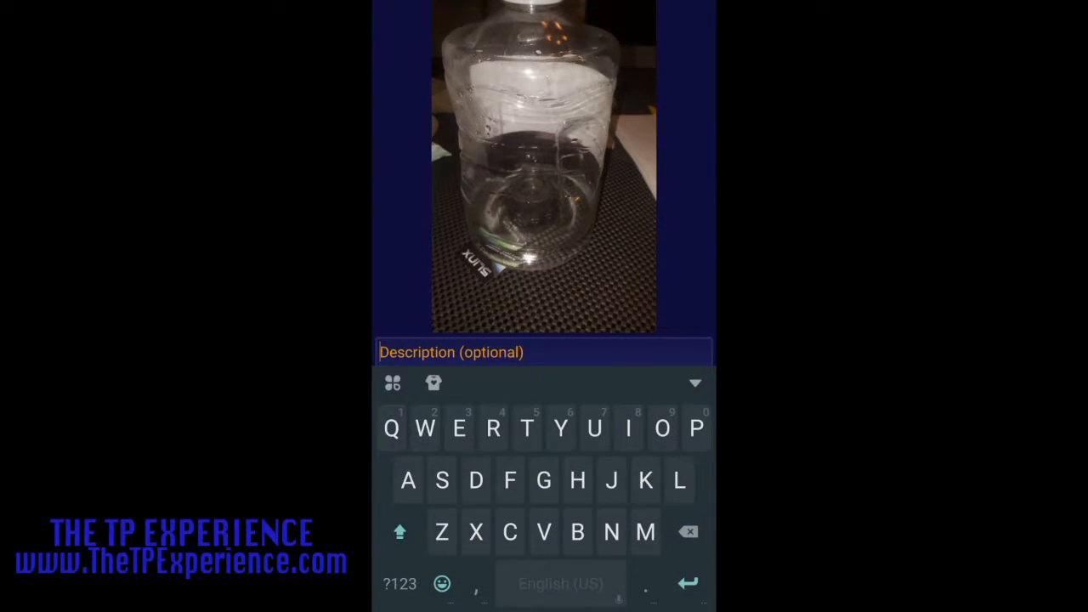
Step: Log the photo as lunch described 'Water and 5 linx card', then share the gallery
text(Watee)
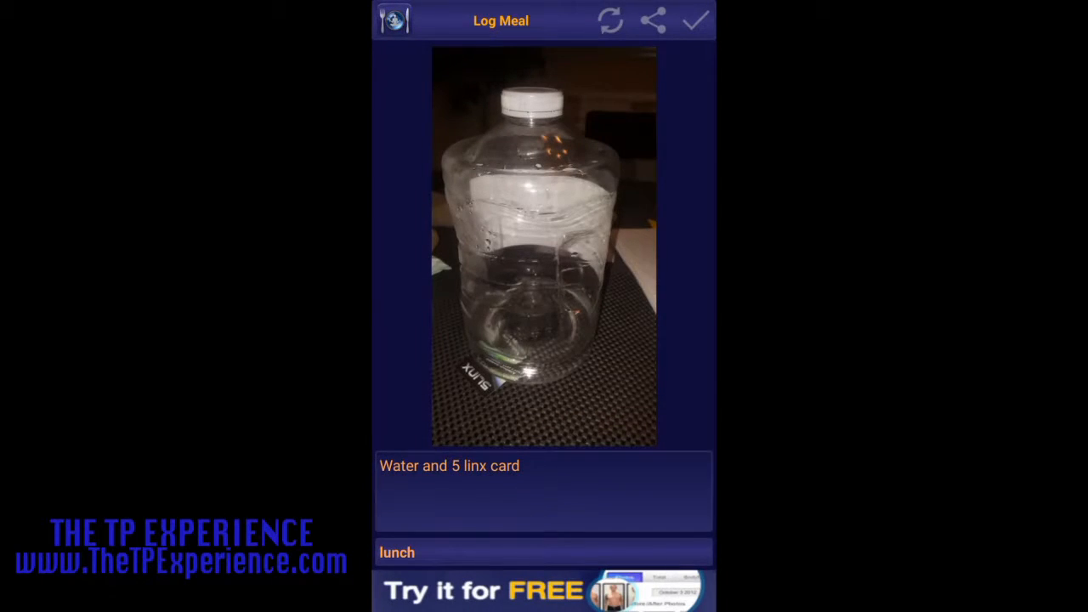
click(518, 465)
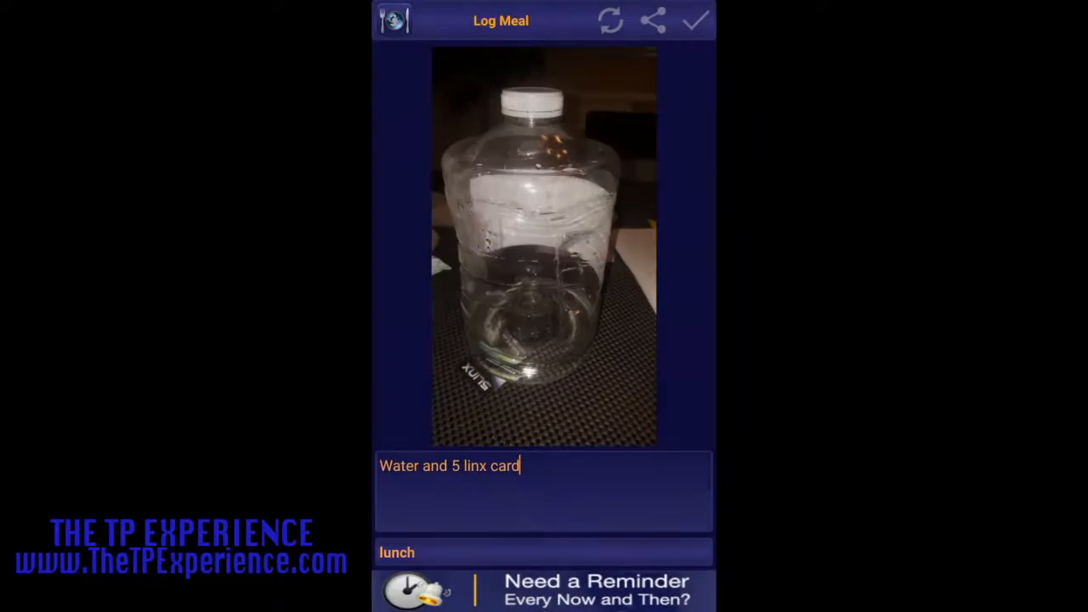
click(695, 21)
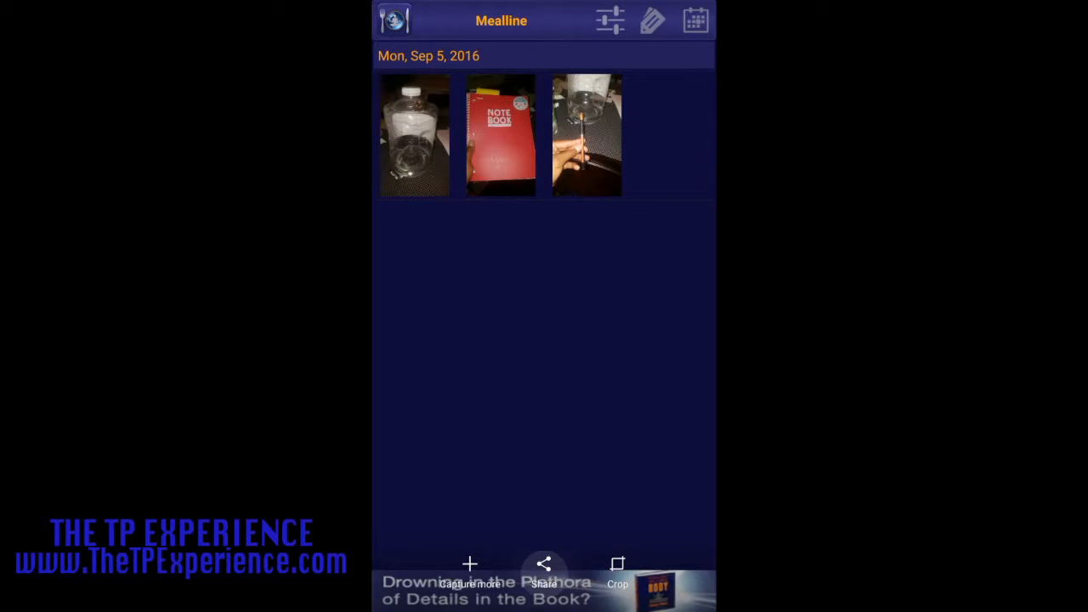
click(543, 569)
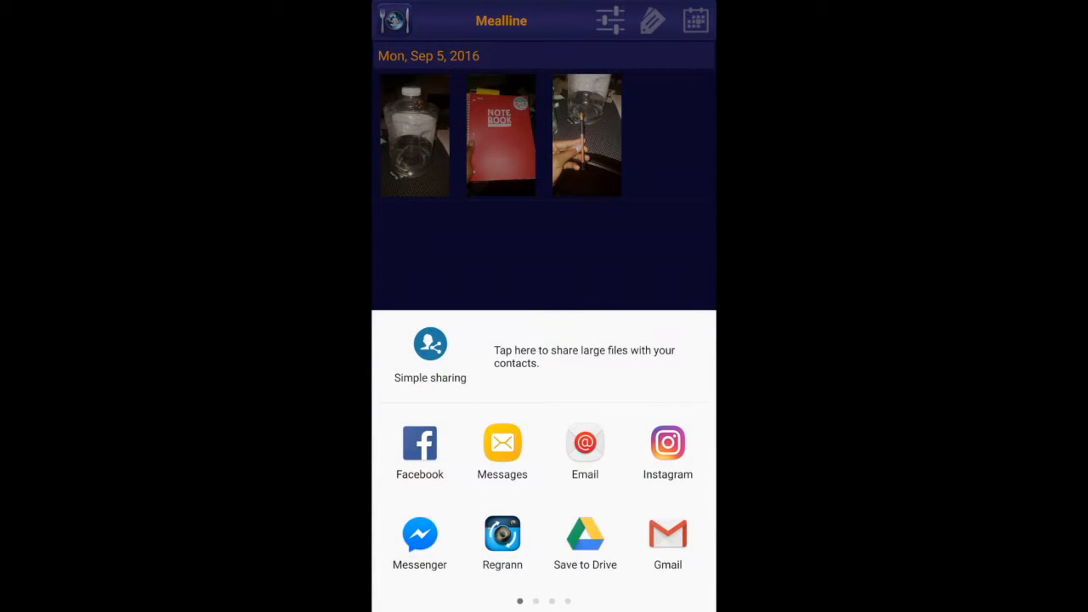